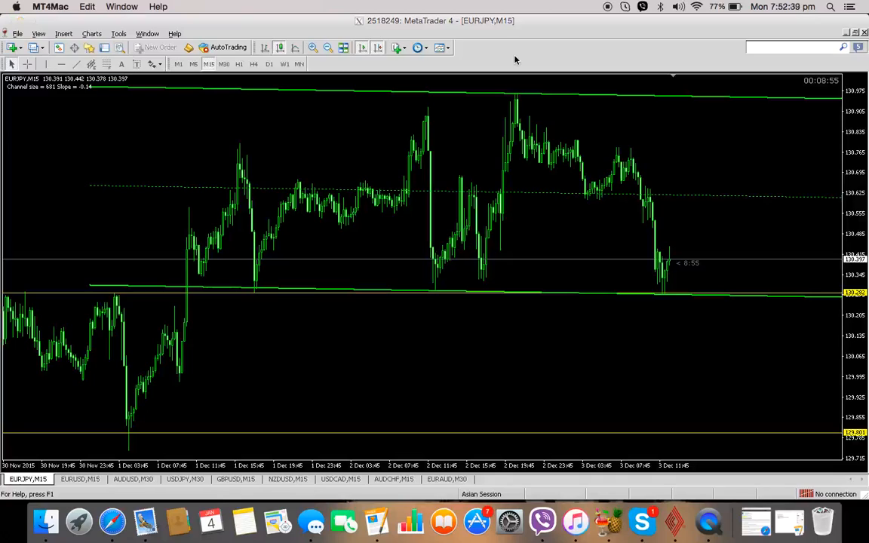
pyautogui.moveTo(555, 346)
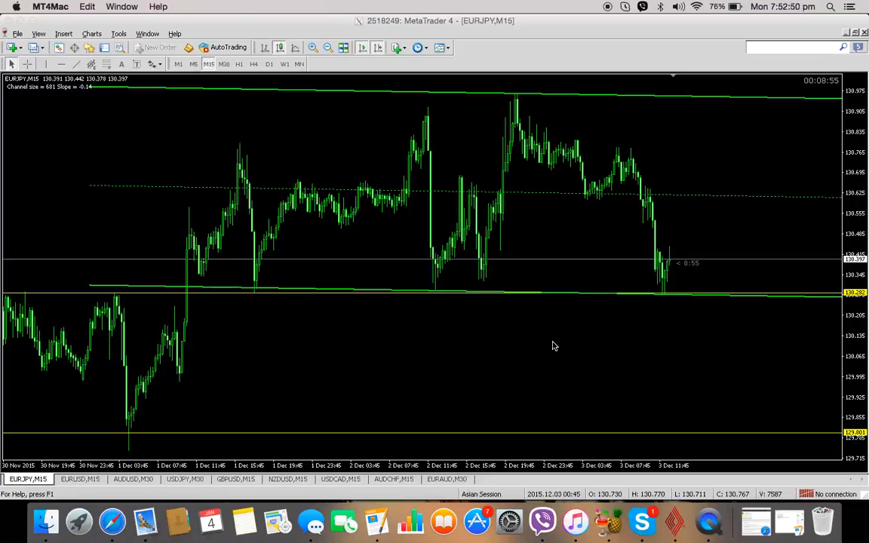
pyautogui.moveTo(702, 423)
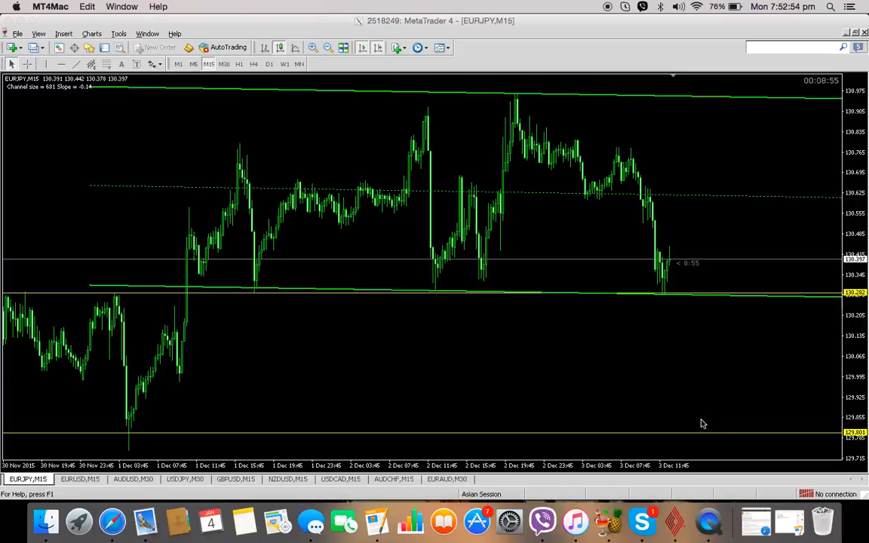
pyautogui.moveTo(817, 463)
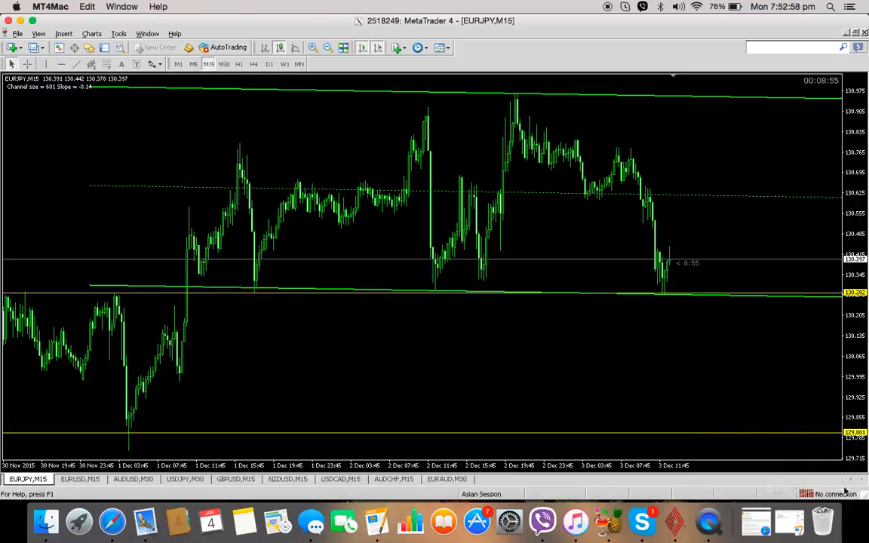
pyautogui.moveTo(799, 468)
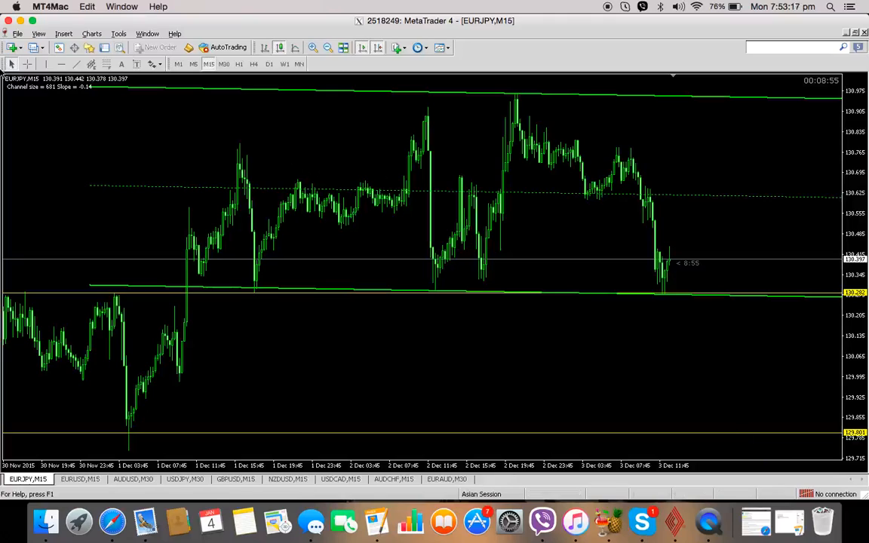
pyautogui.moveTo(350, 89)
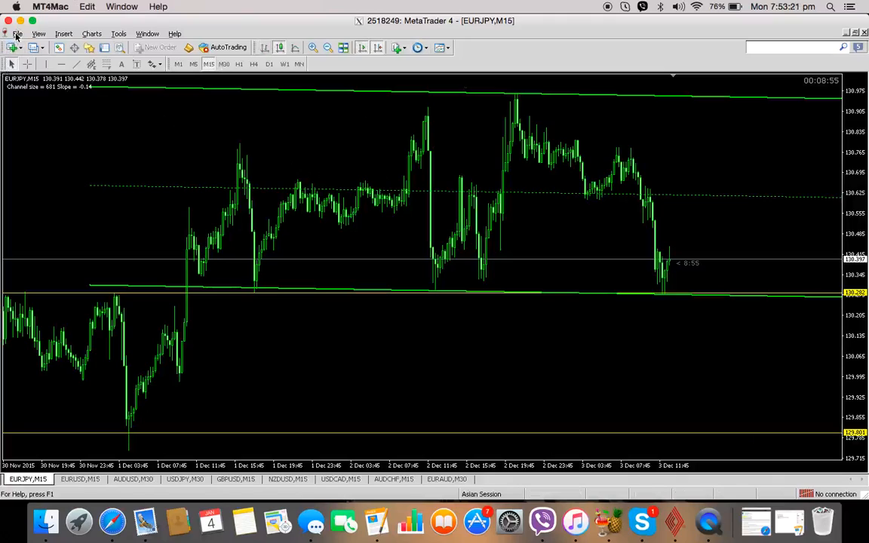
# - Start the Open an Account wizard from the File menu, listing FXCM trade servers
pyautogui.click(17, 33)
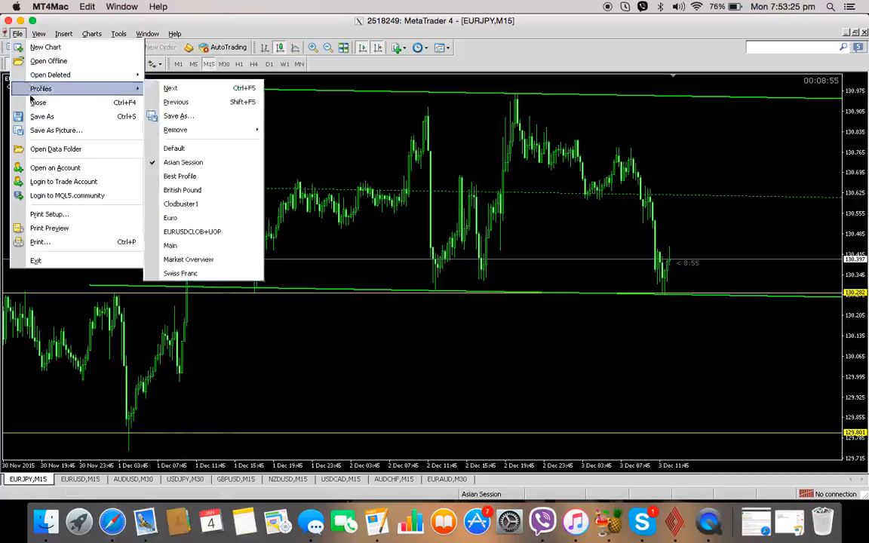
pyautogui.moveTo(54, 167)
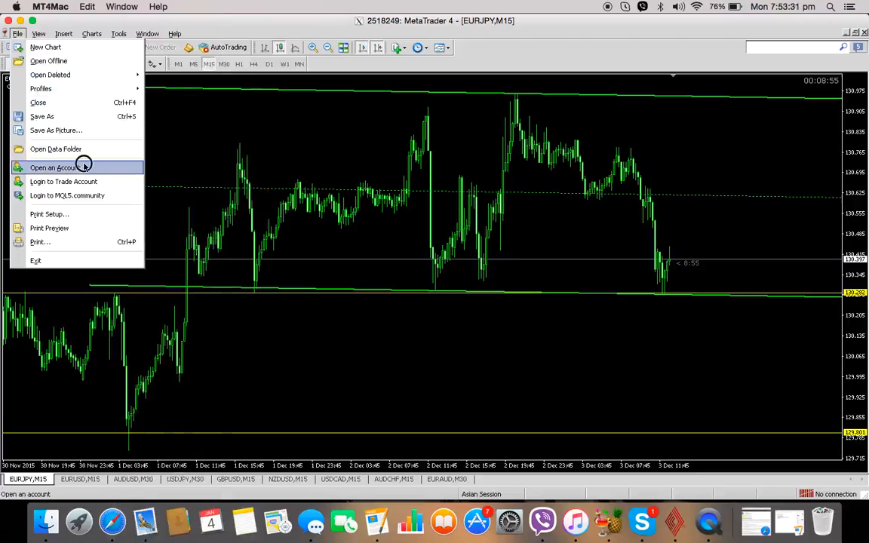
pyautogui.click(54, 167)
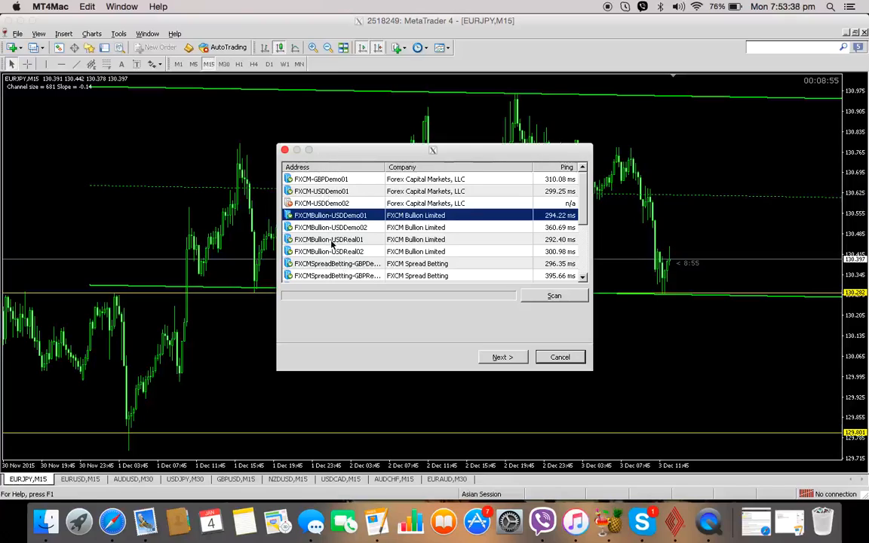
pyautogui.moveTo(404, 329)
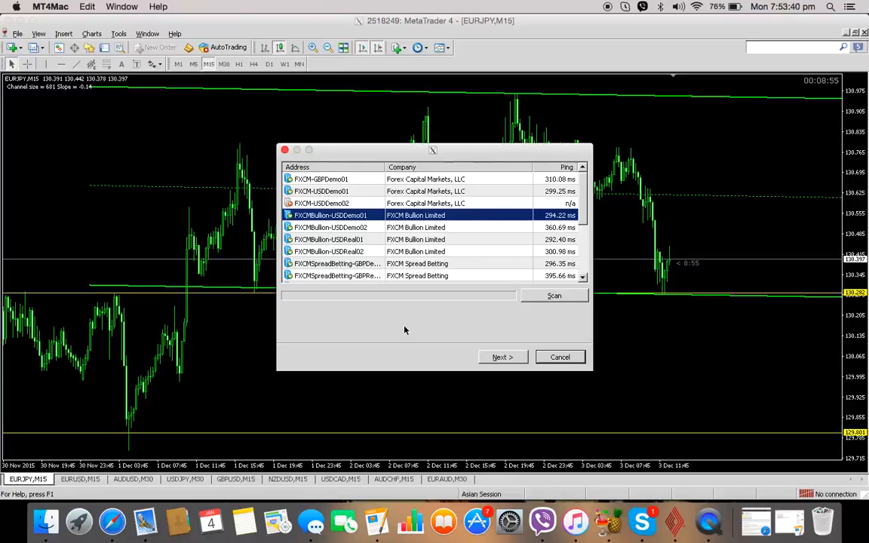
pyautogui.moveTo(384, 303)
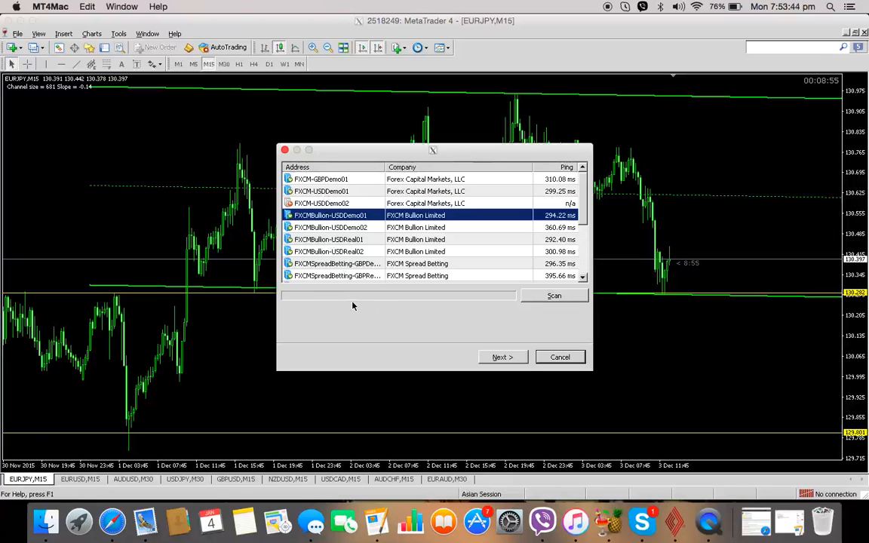
pyautogui.moveTo(414, 359)
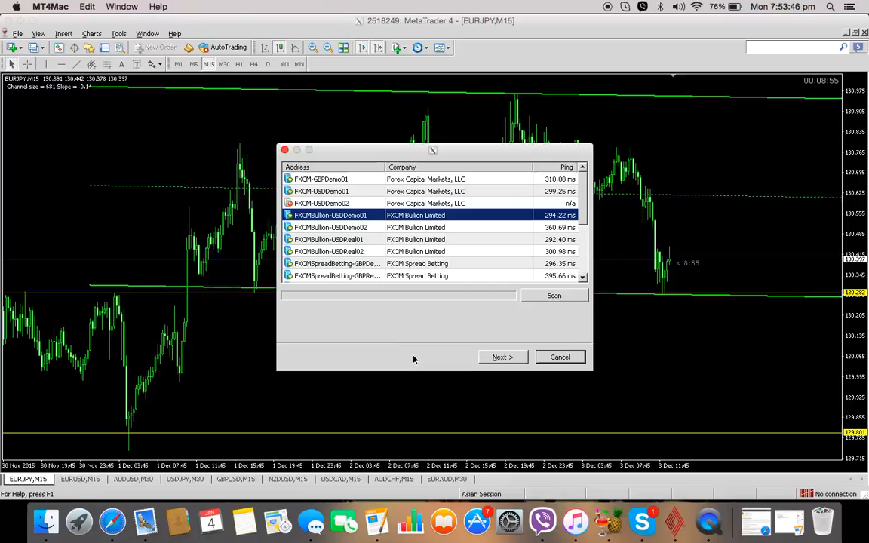
pyautogui.moveTo(498, 316)
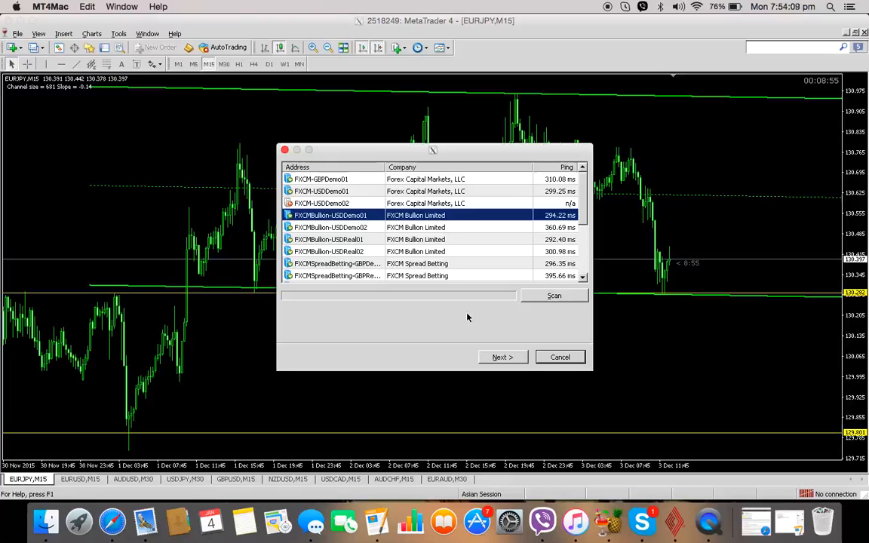
pyautogui.moveTo(486, 209)
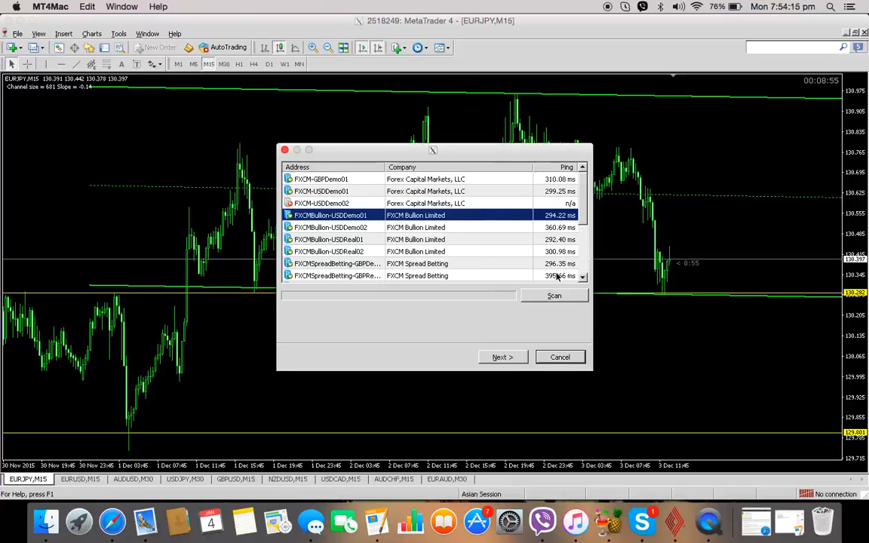
pyautogui.moveTo(555, 284)
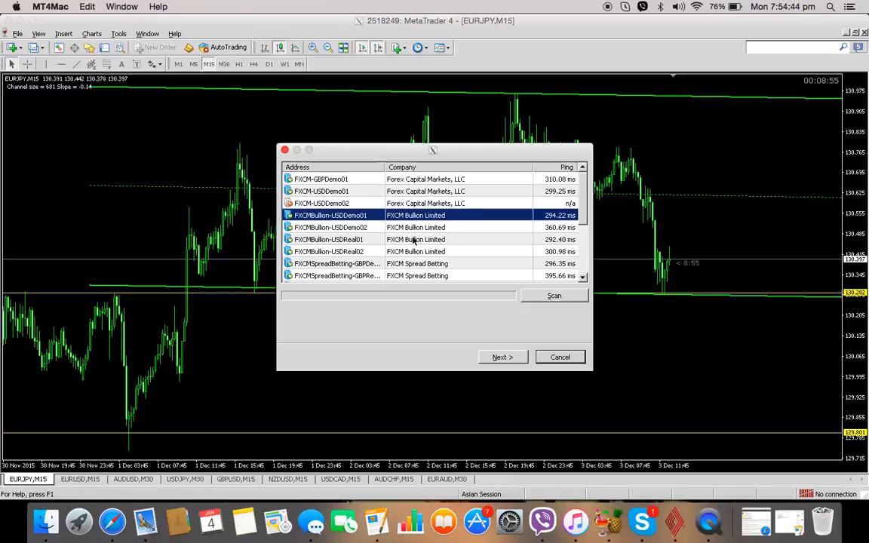
# - Proceed past the server list with FXCMBullion-USDDemo01 chosen
pyautogui.click(501, 356)
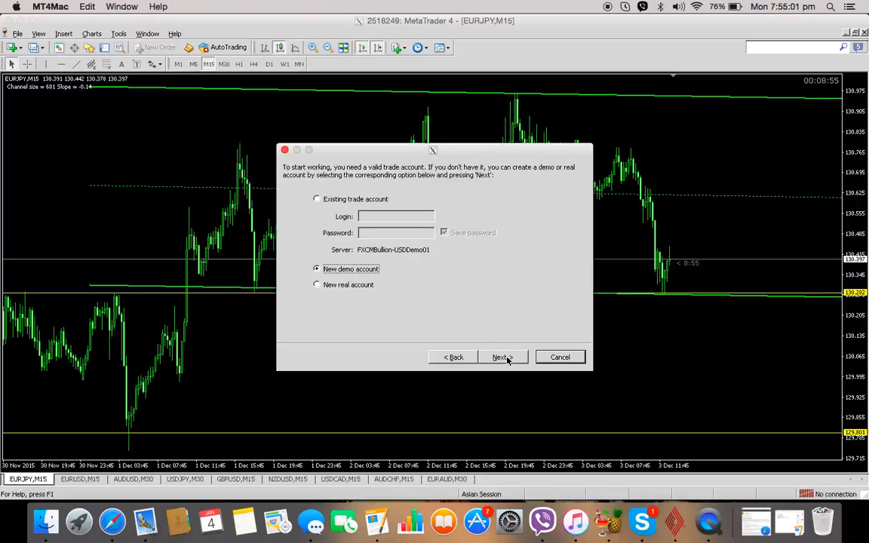
pyautogui.moveTo(395, 315)
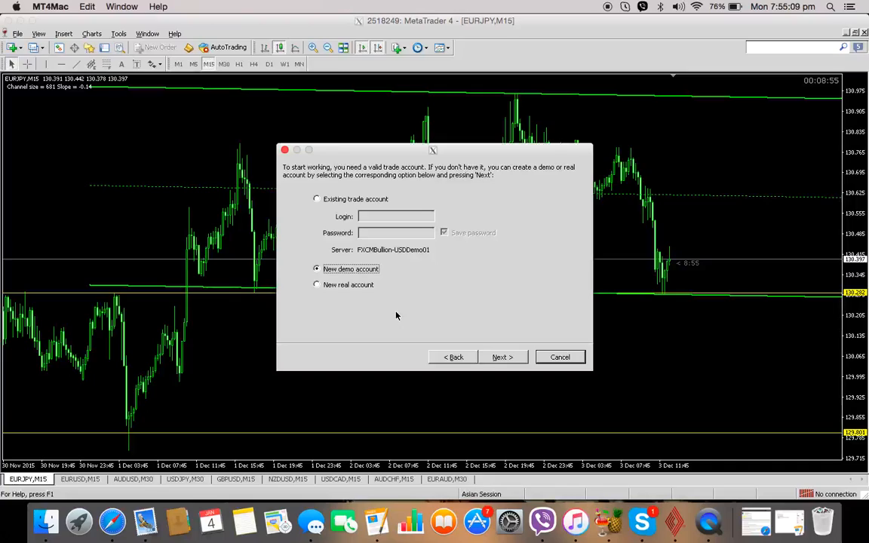
pyautogui.moveTo(404, 242)
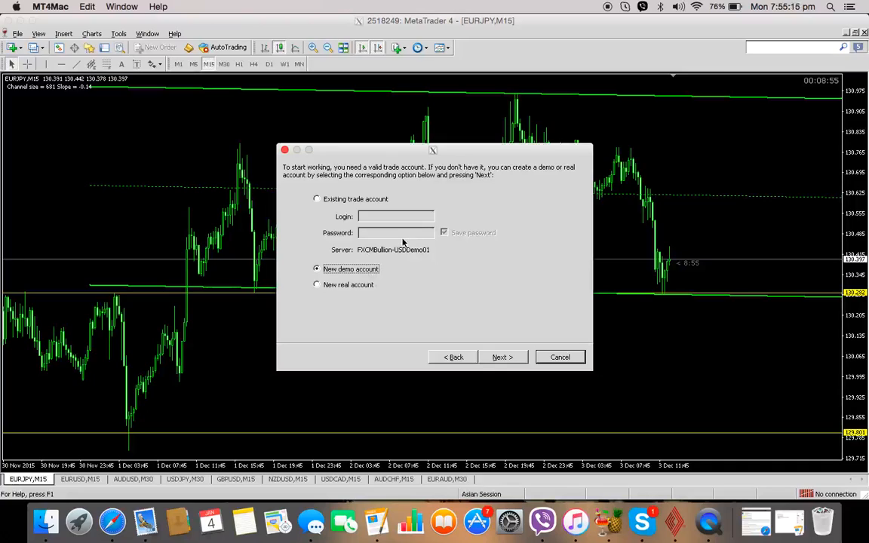
pyautogui.moveTo(516, 352)
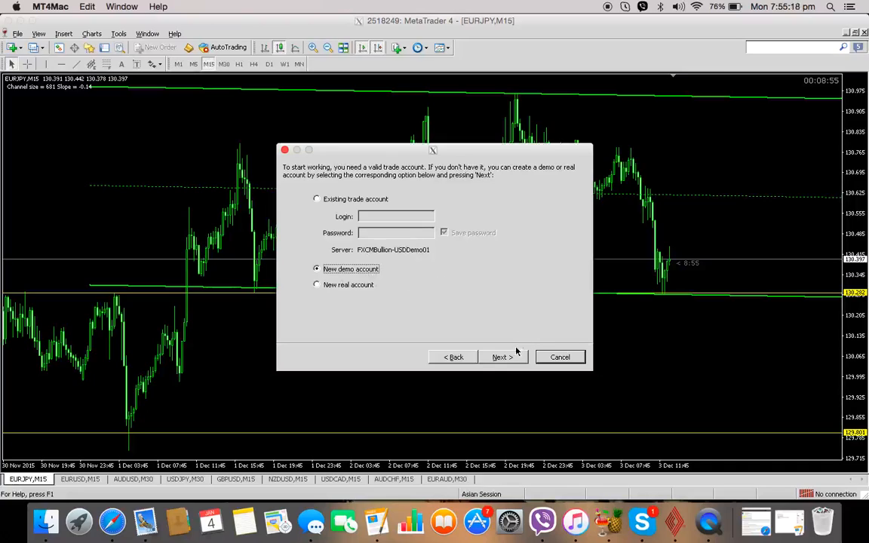
# - Continue with 'New demo account' to reach the registration form
pyautogui.click(501, 356)
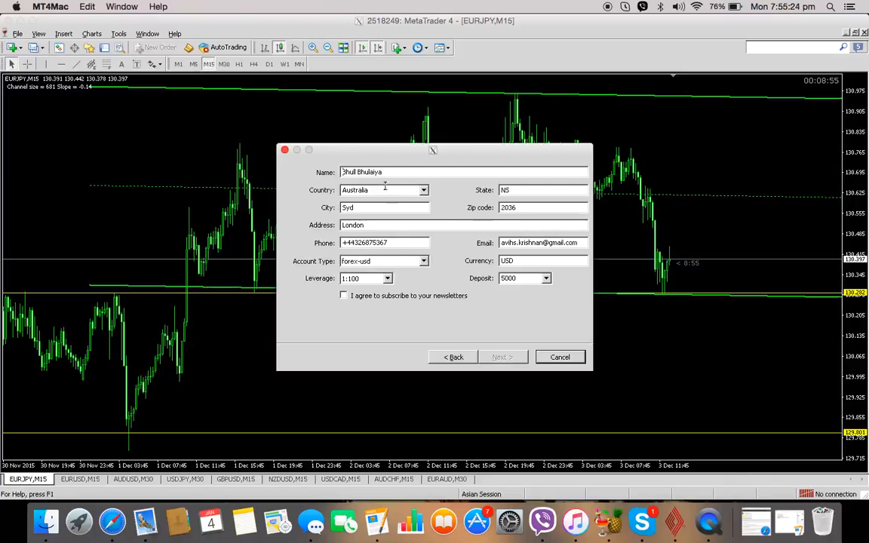
pyautogui.moveTo(453, 187)
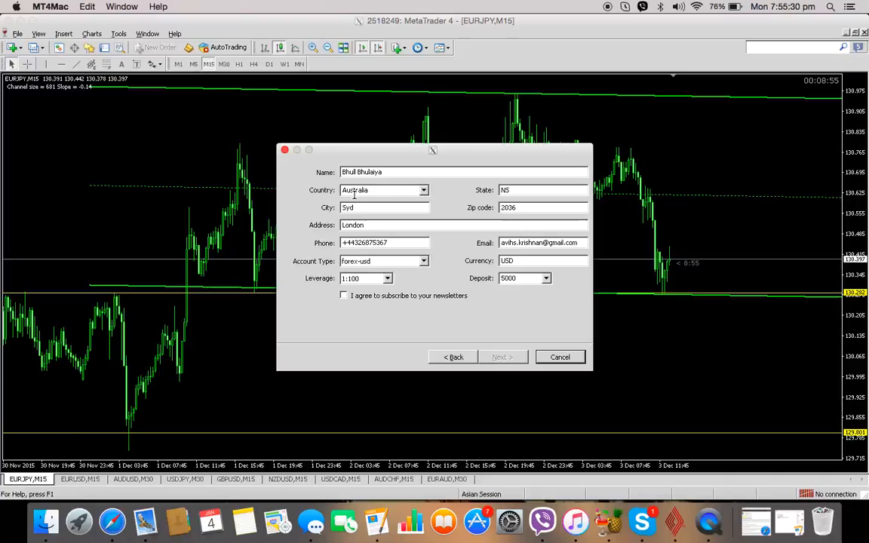
pyautogui.moveTo(545, 260)
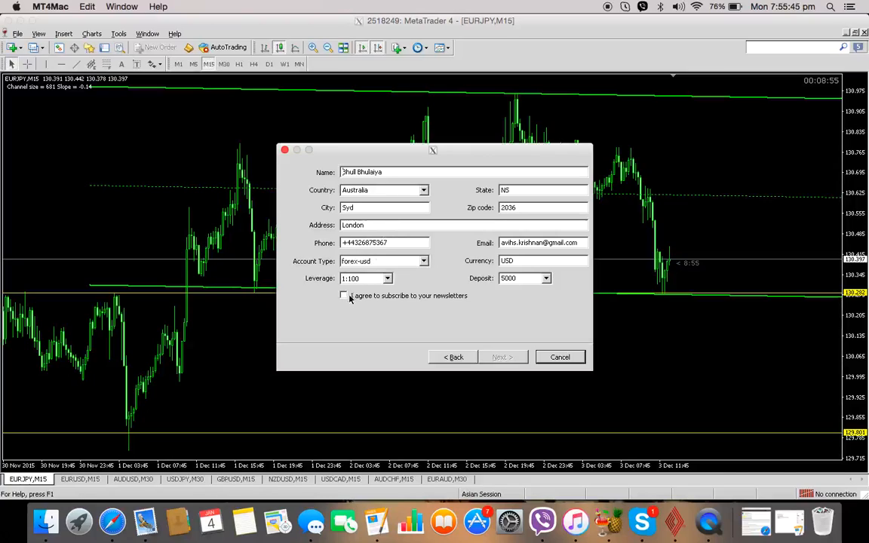
# - Tick the newsletter subscription and submit the demo registration details
pyautogui.click(344, 294)
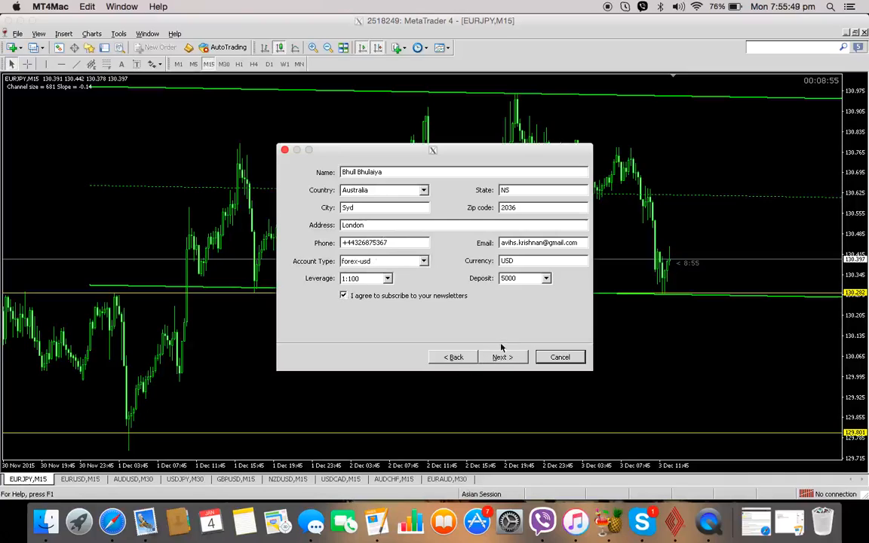
pyautogui.moveTo(511, 348)
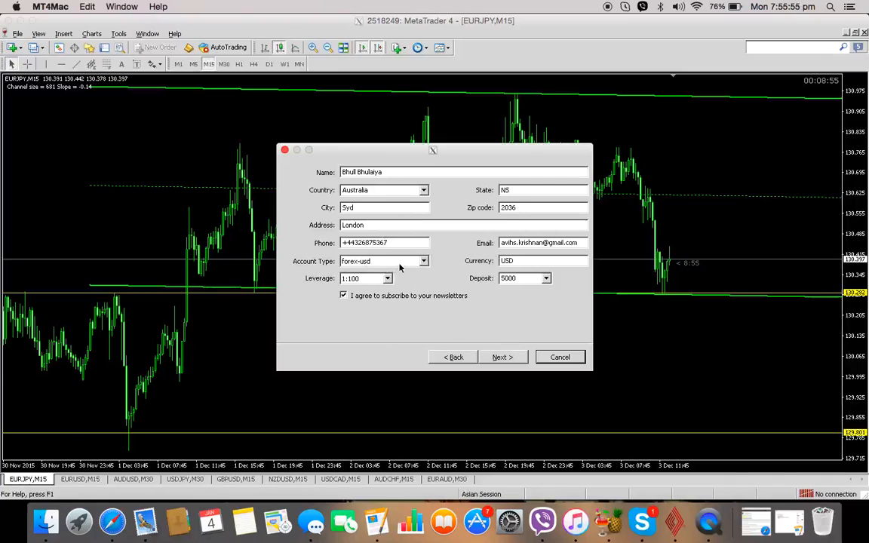
pyautogui.moveTo(416, 323)
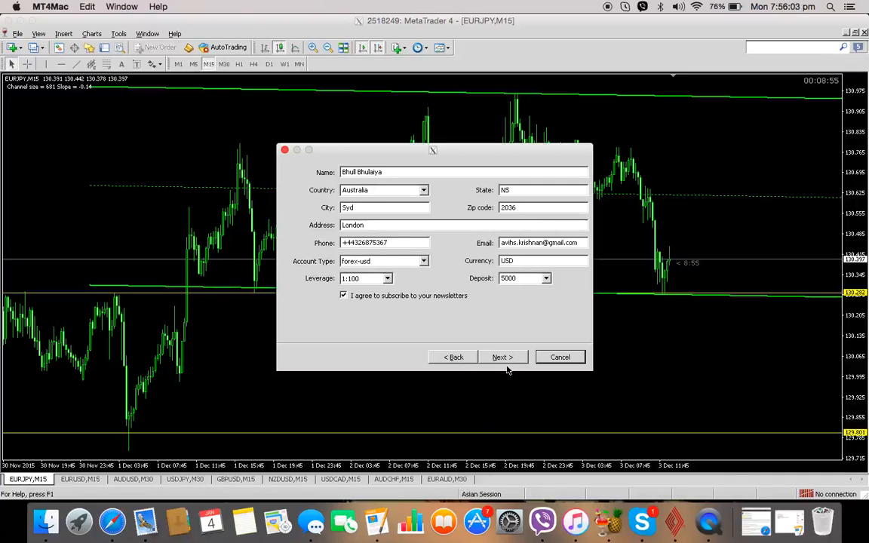
pyautogui.moveTo(410, 291)
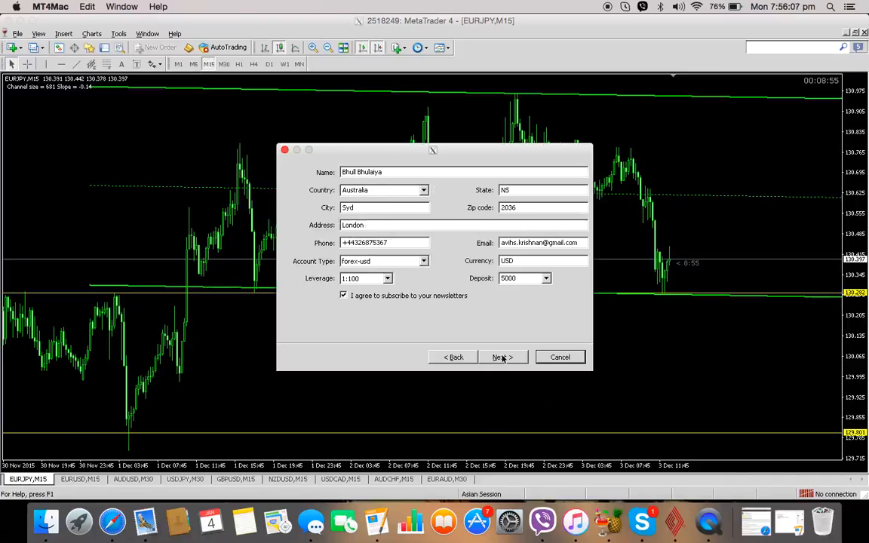
pyautogui.click(501, 356)
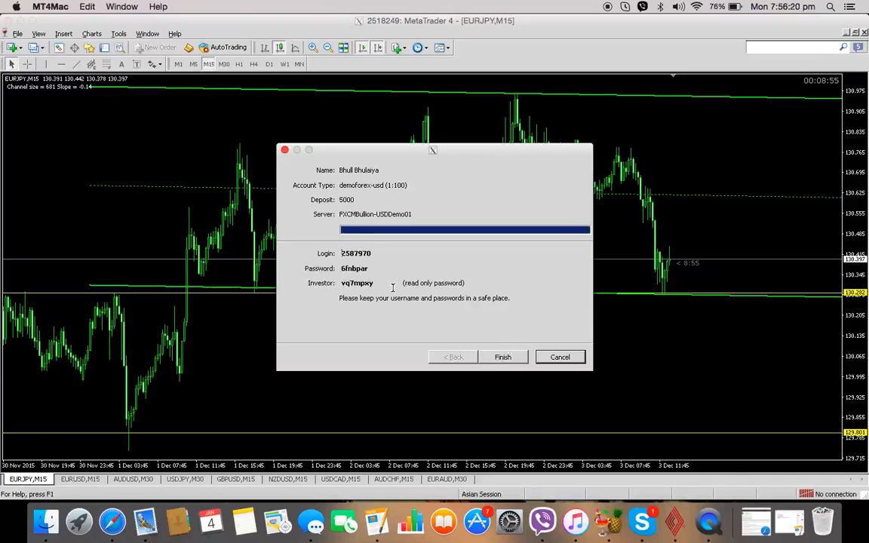
# - Finish the wizard so the chart connects under the new demo login number
pyautogui.click(503, 356)
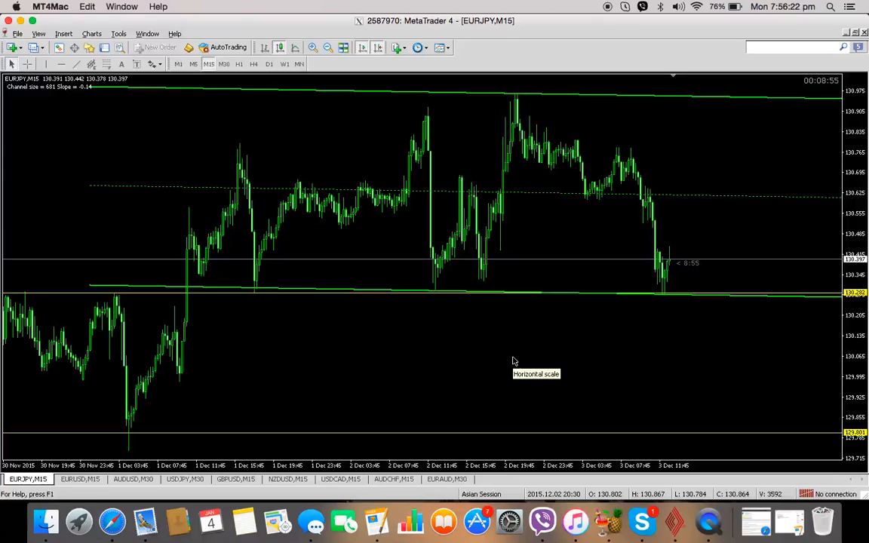
pyautogui.moveTo(833, 520)
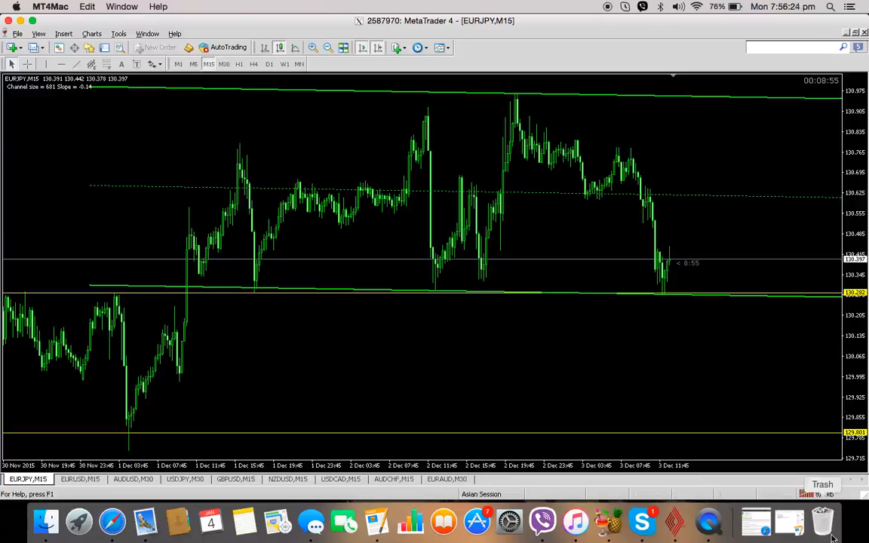